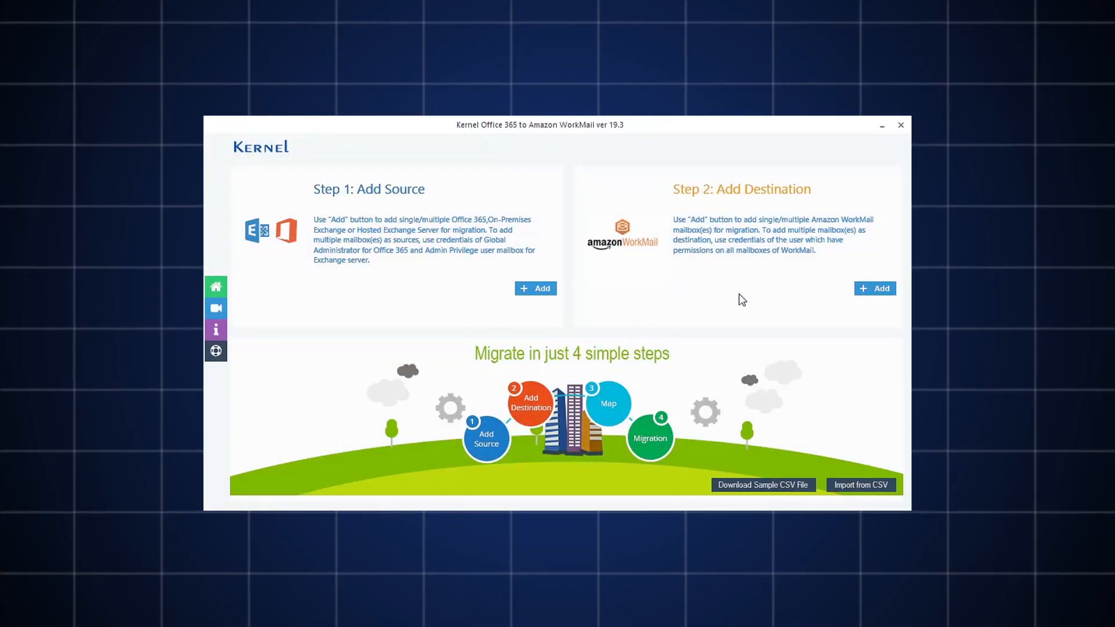
mouse_move(731, 299)
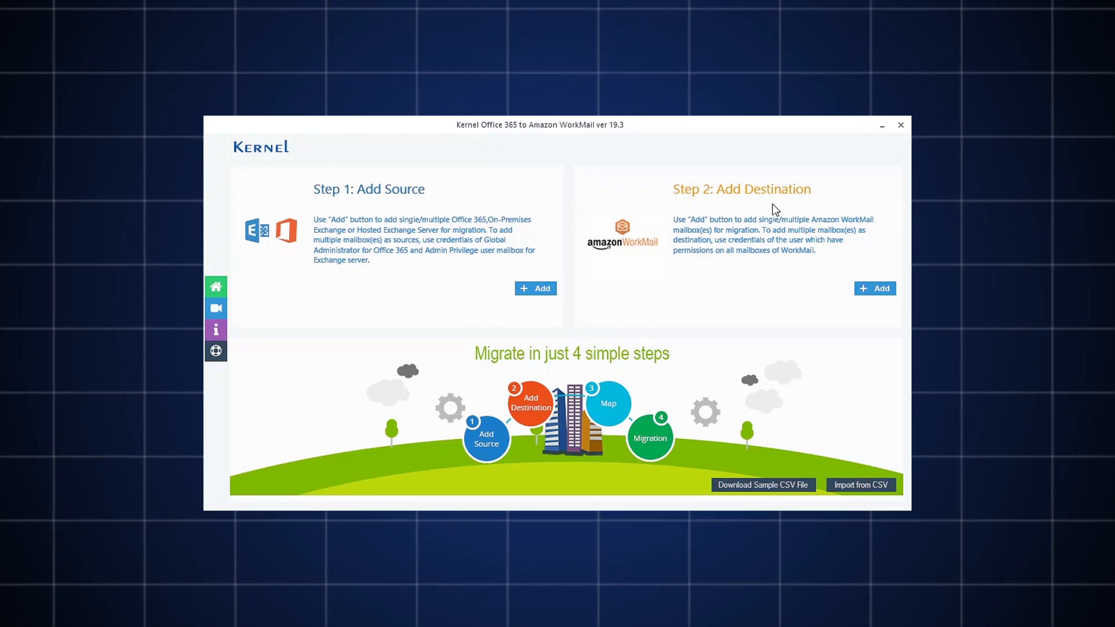
mouse_move(536, 289)
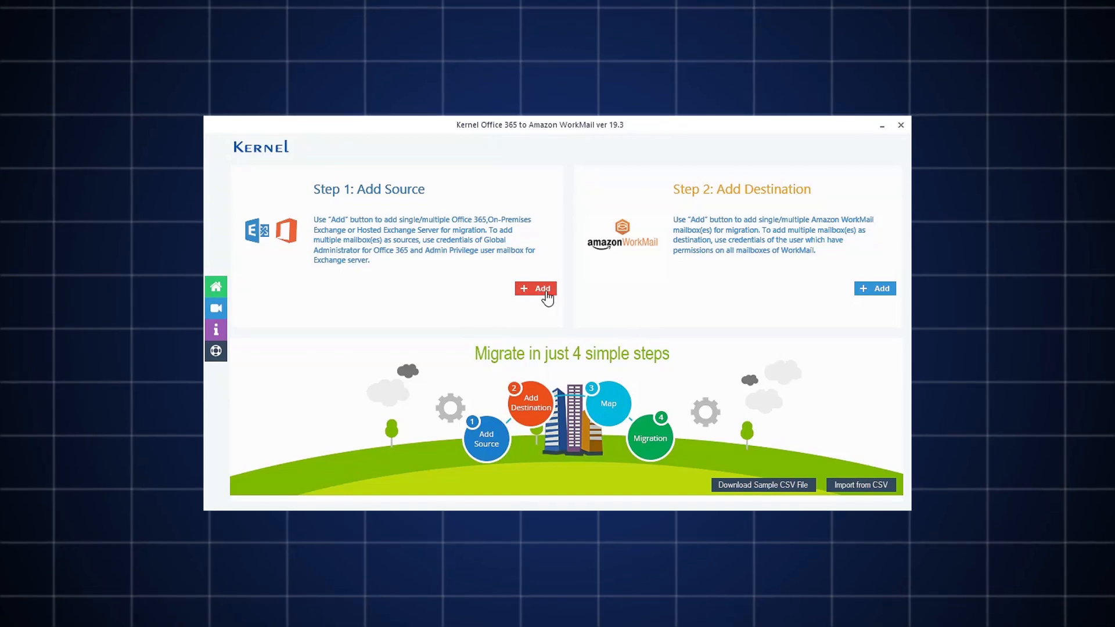
mouse_move(859, 484)
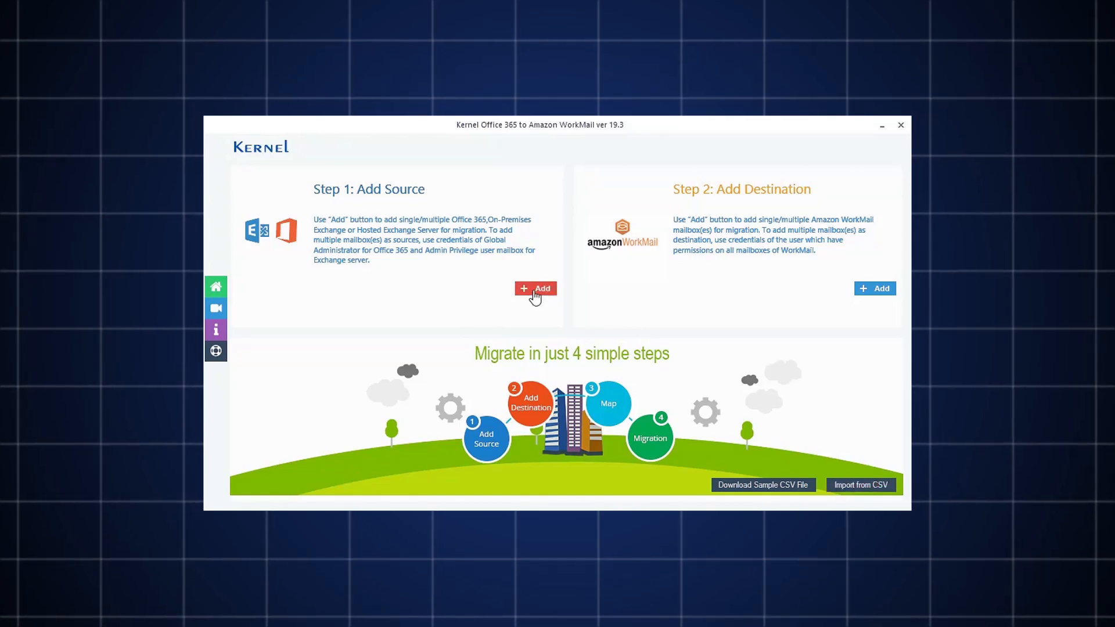
- List all Office 365 mailboxes via admin credentials and add two ticked mailboxes as sources
click(535, 288)
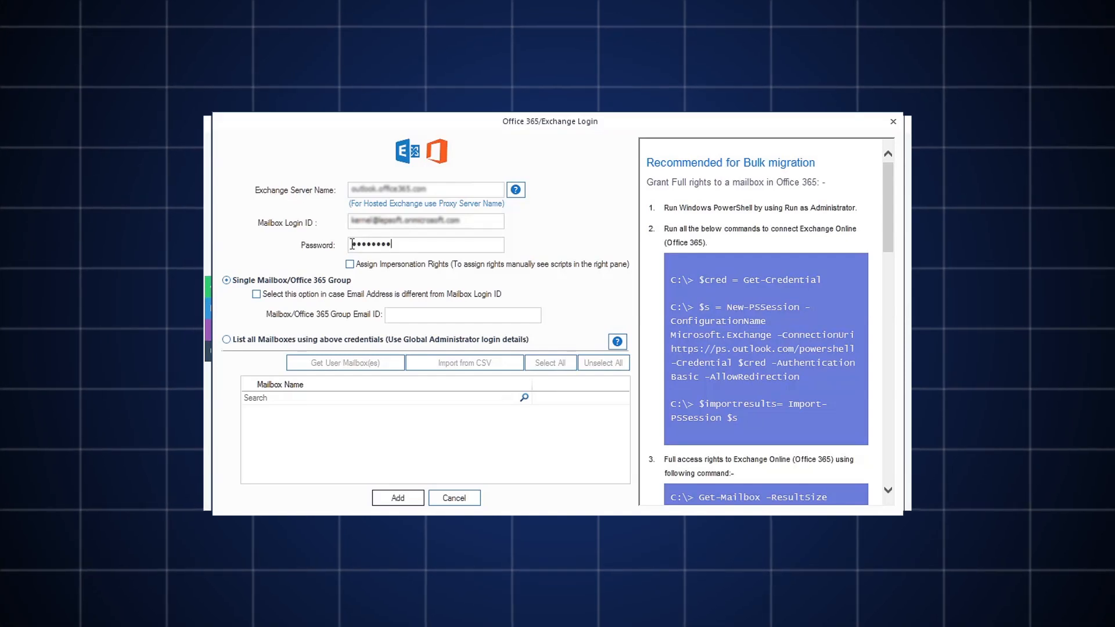
click(226, 339)
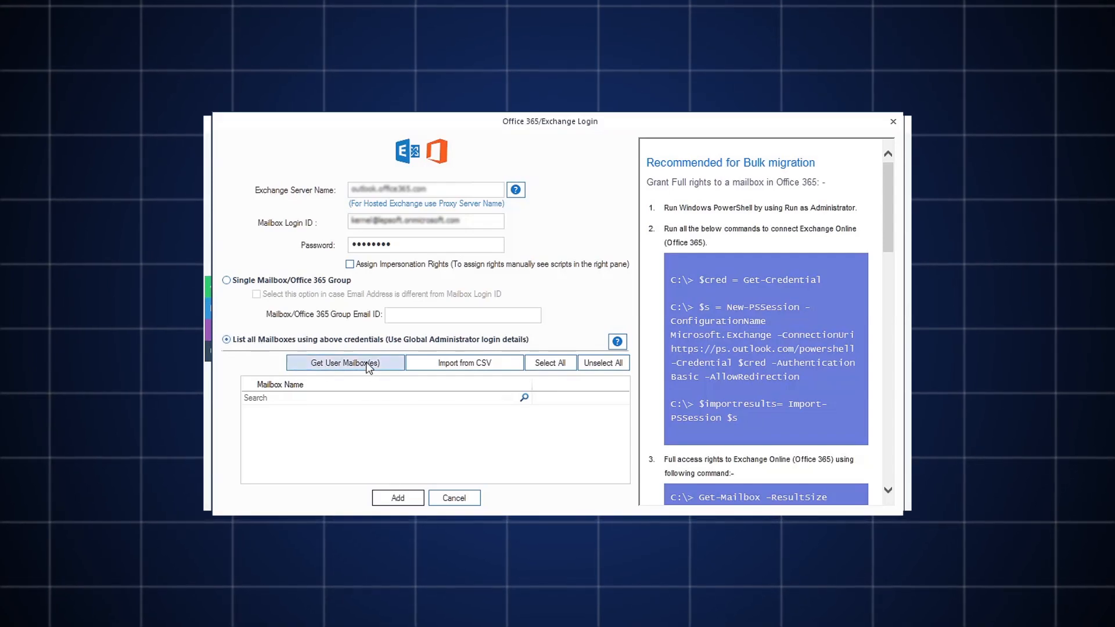
click(345, 363)
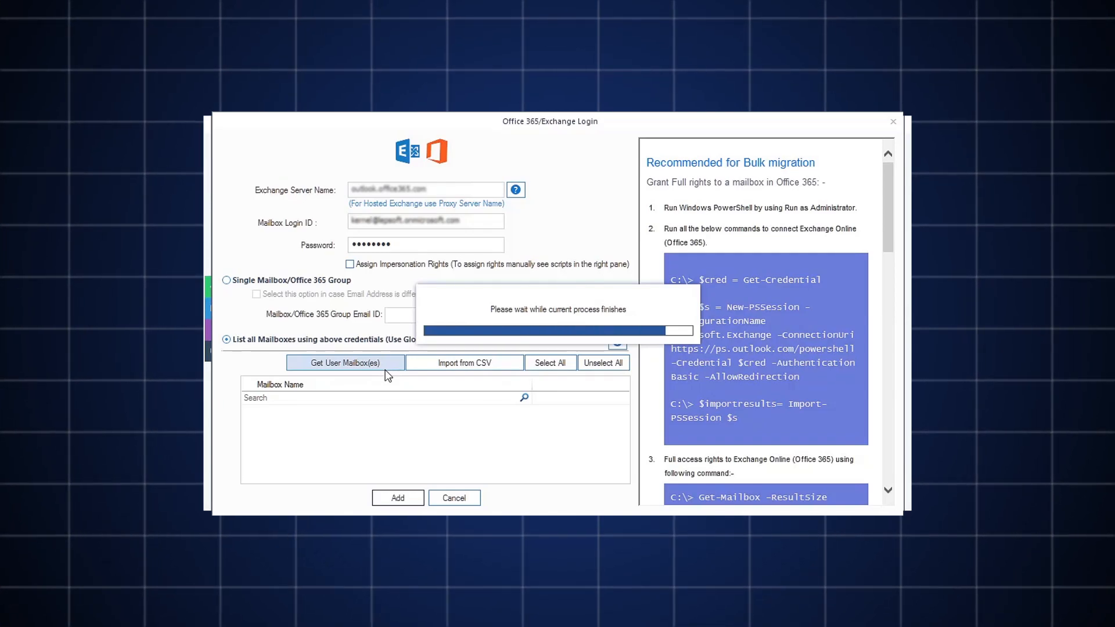
click(346, 363)
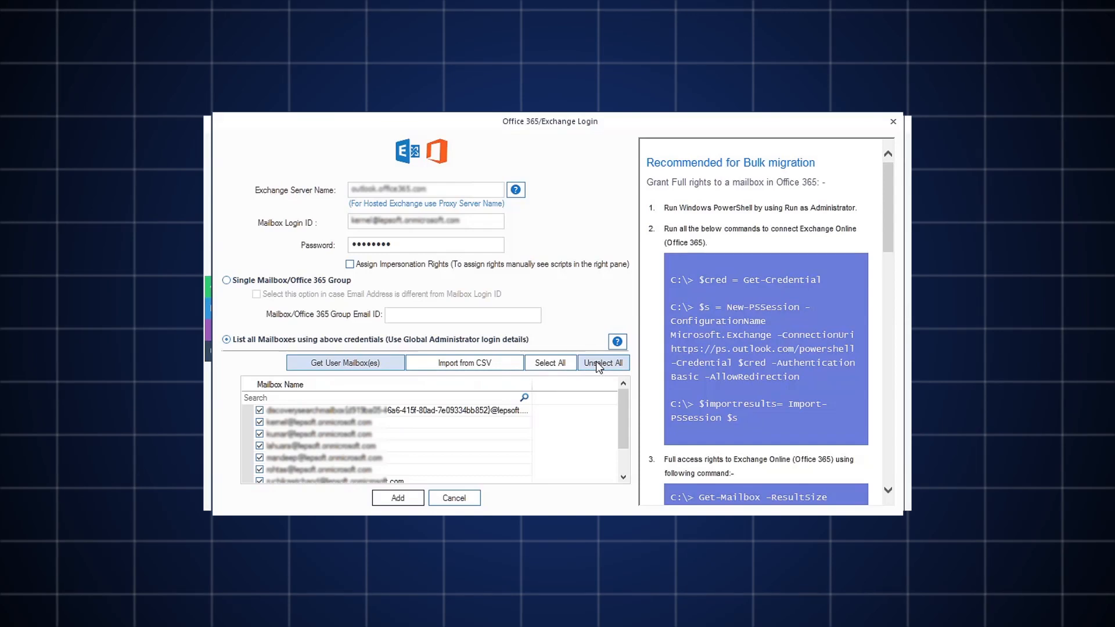
click(602, 363)
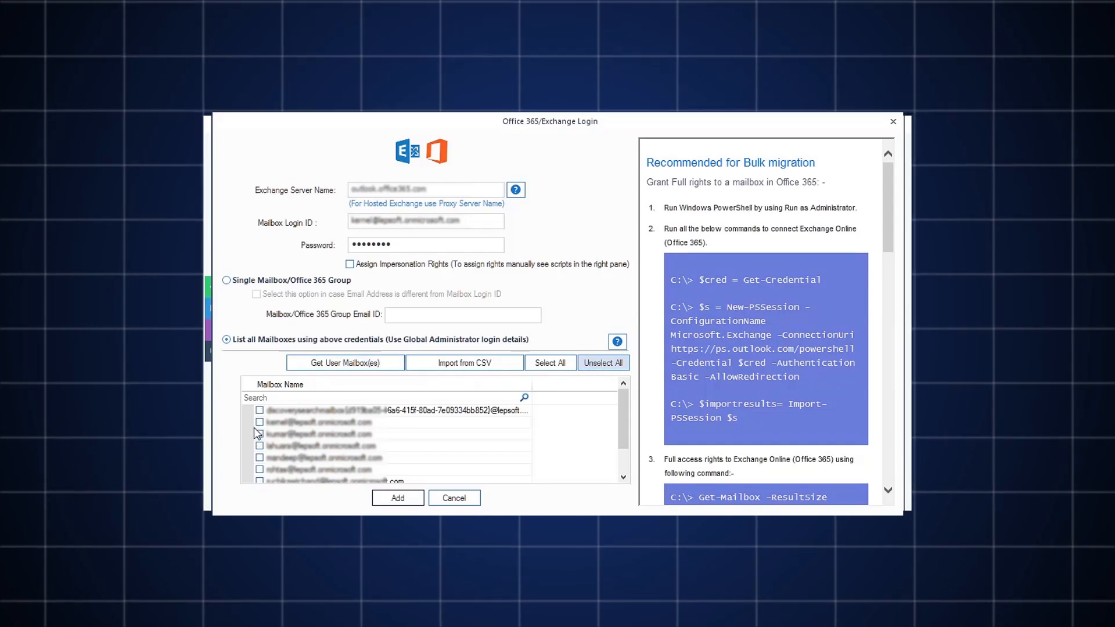
click(261, 457)
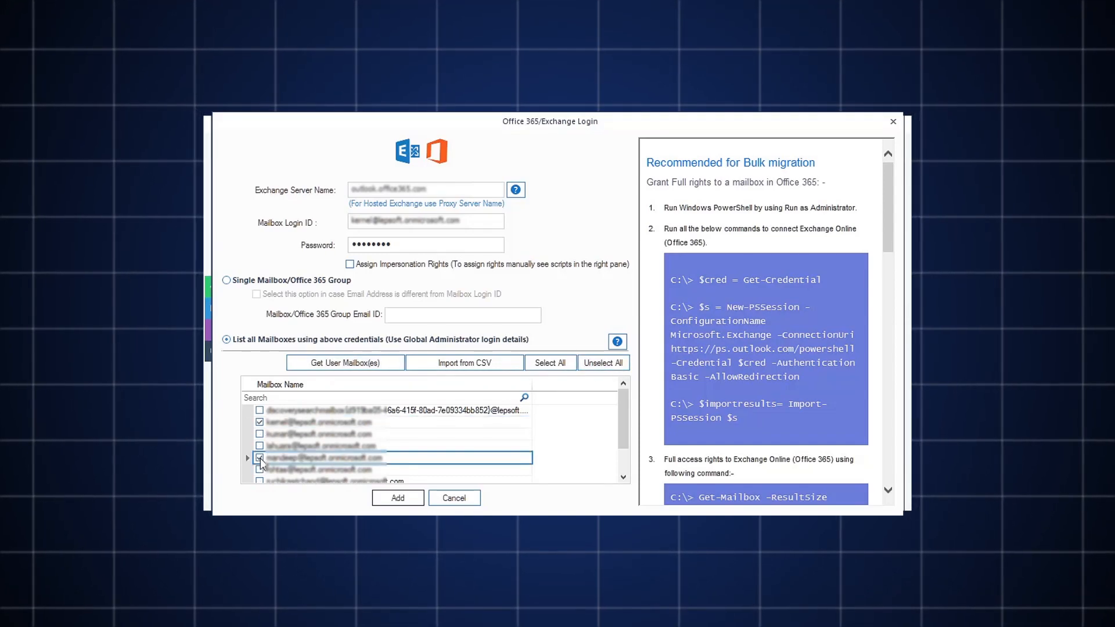
click(397, 498)
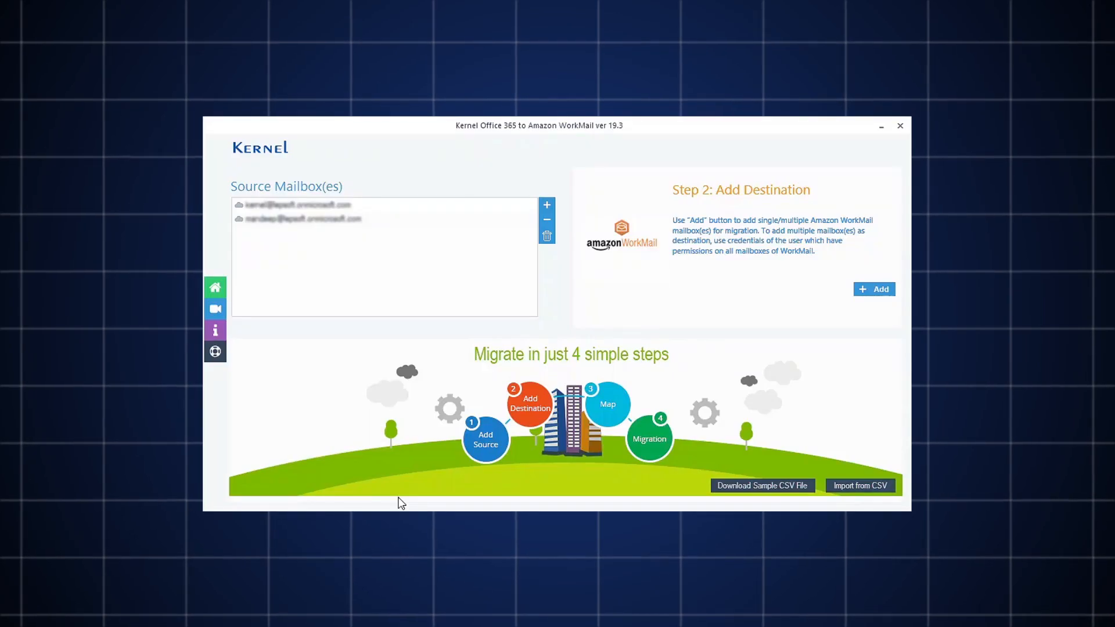
mouse_move(343, 219)
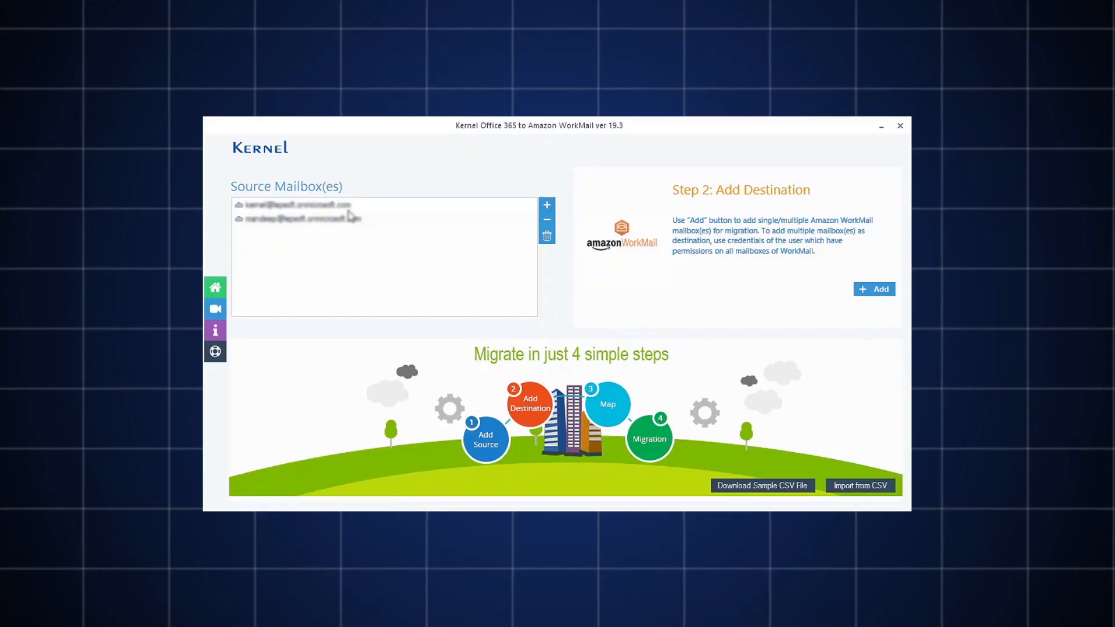
mouse_move(505, 238)
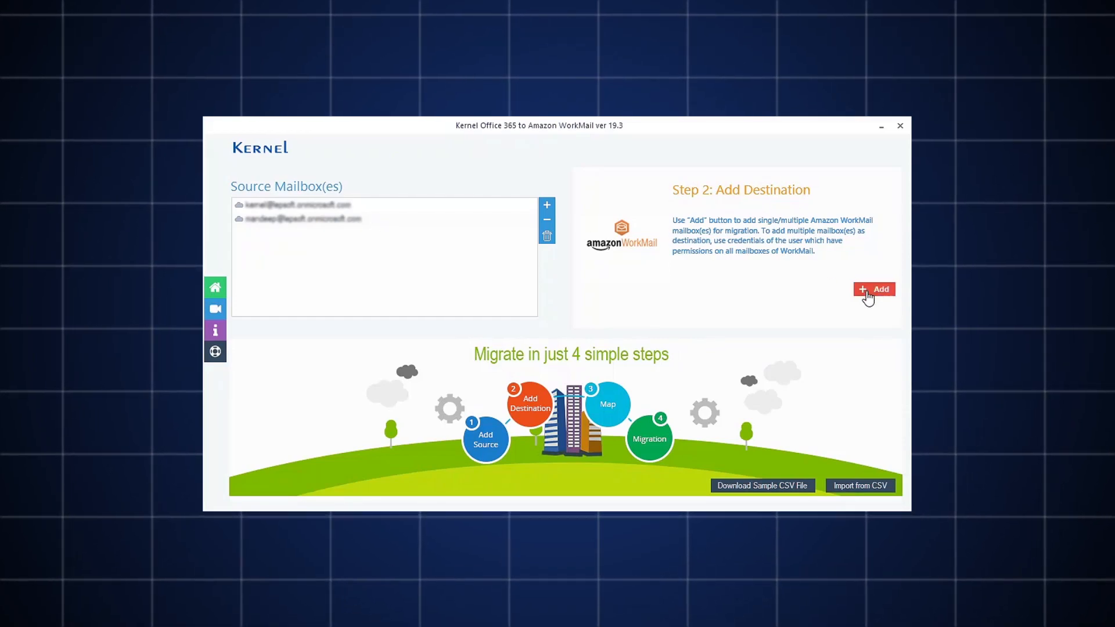
- Enter the WorkMail password, list all mailboxes, and add the two ticked destination mailboxes
click(875, 289)
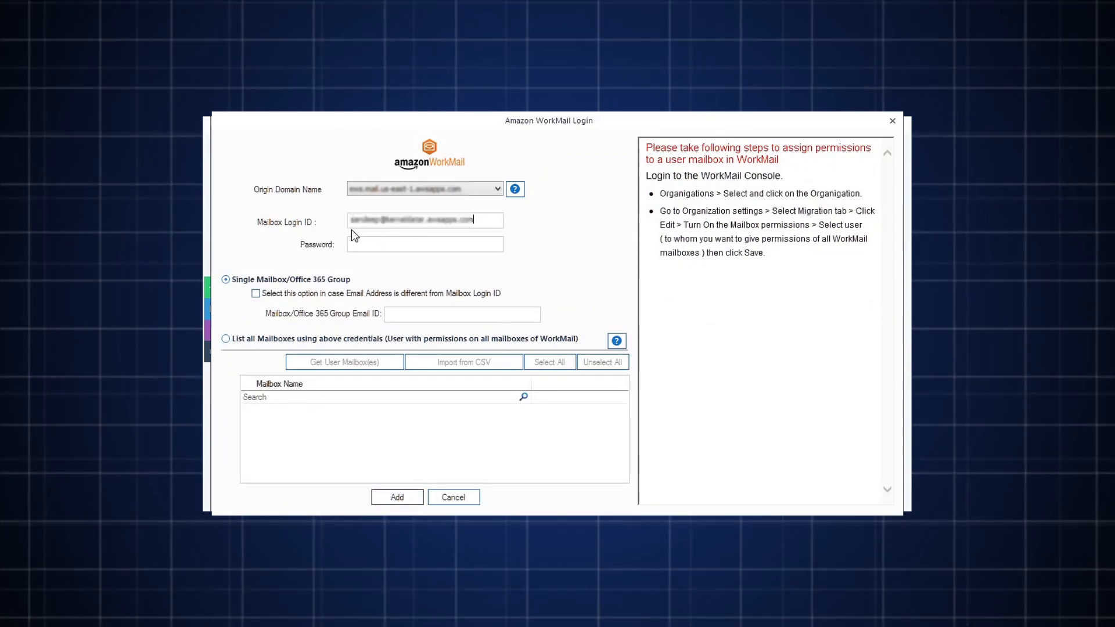
text(password)
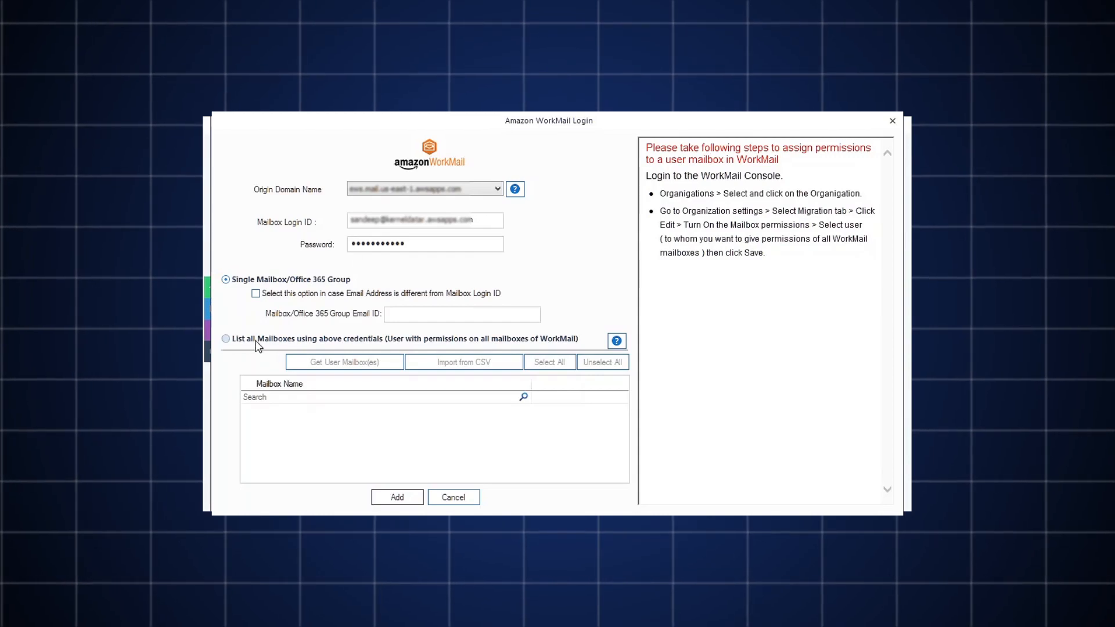
click(225, 339)
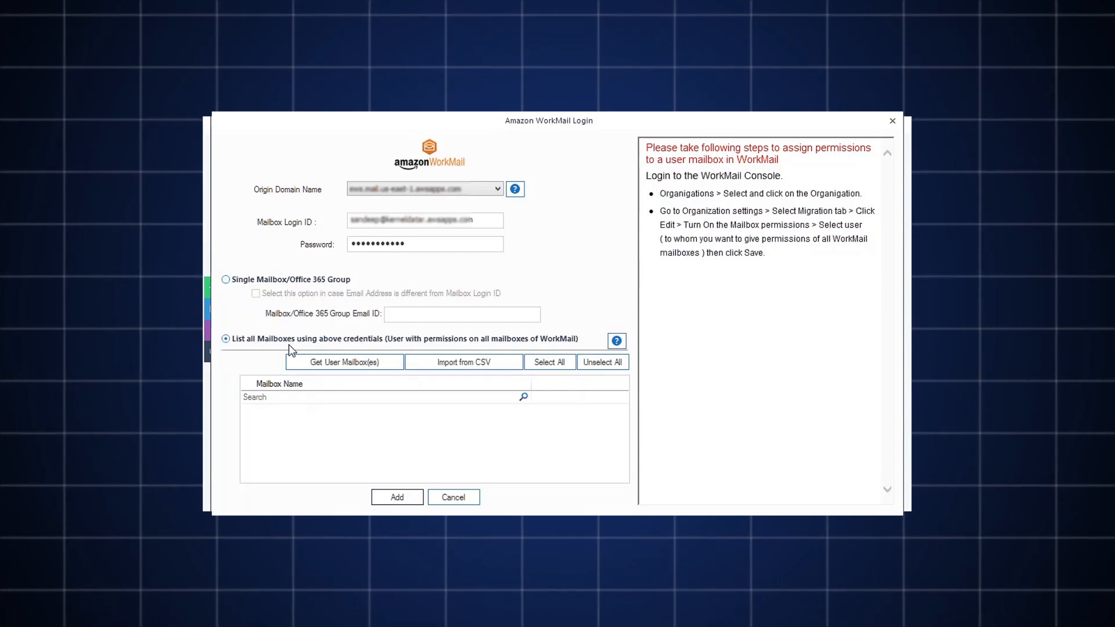
click(345, 362)
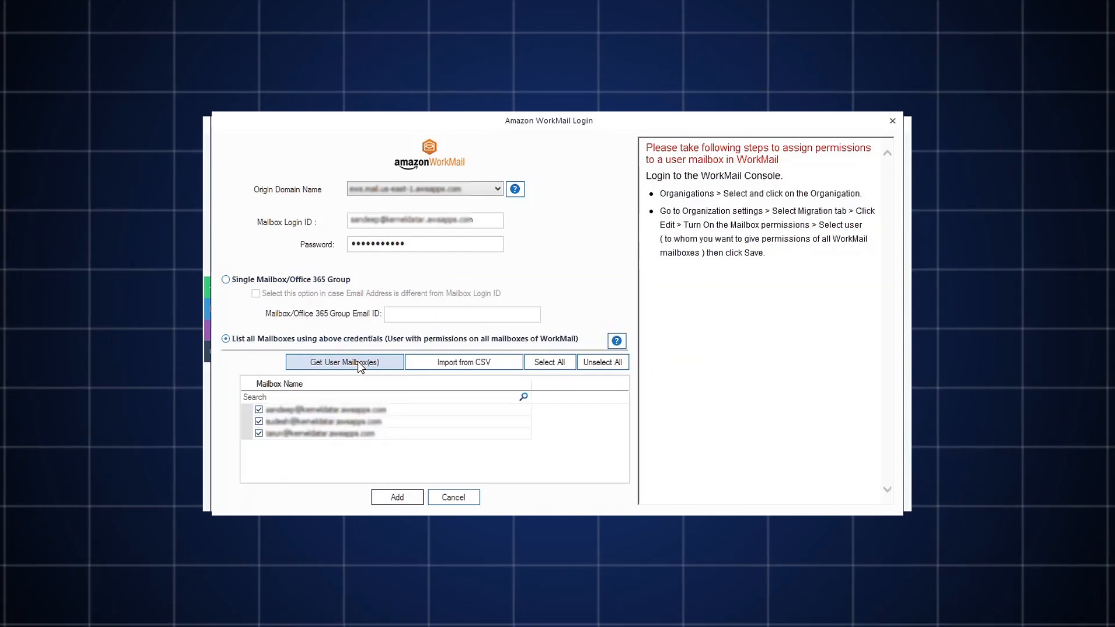
mouse_move(323, 441)
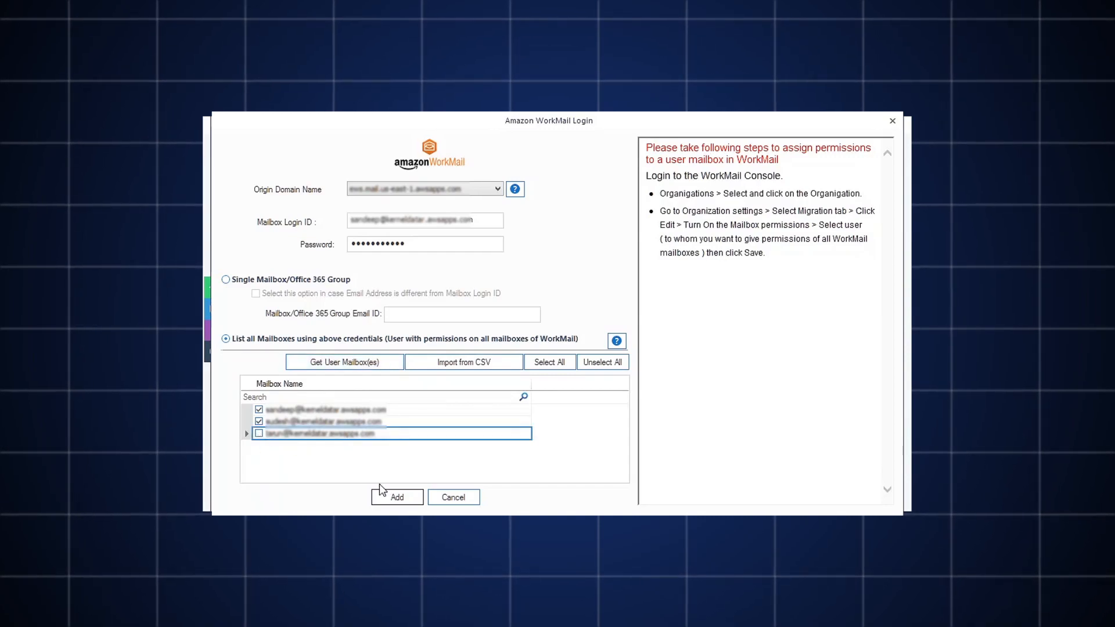
click(396, 497)
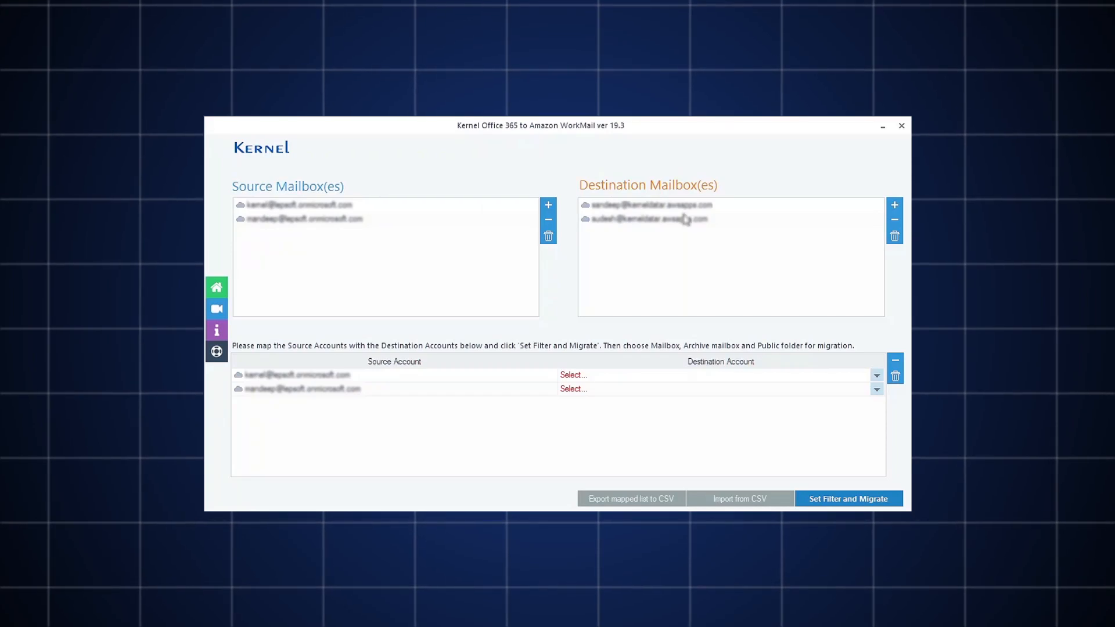
mouse_move(340, 393)
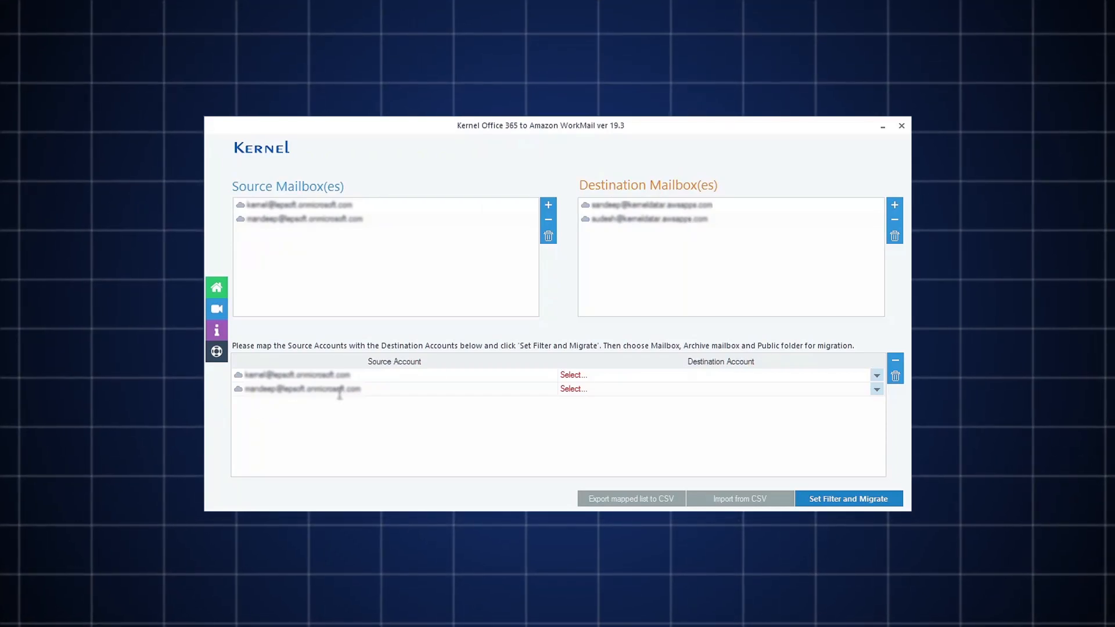
- Pick WorkMail destination accounts from the dropdowns for the source mailboxes, then proceed
click(877, 374)
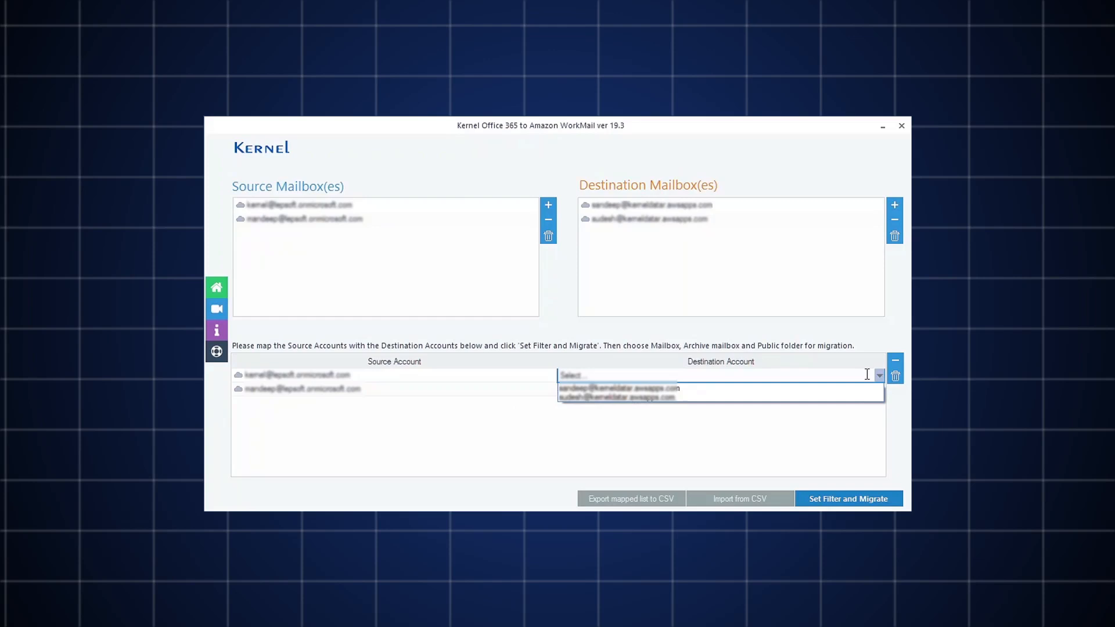
click(618, 389)
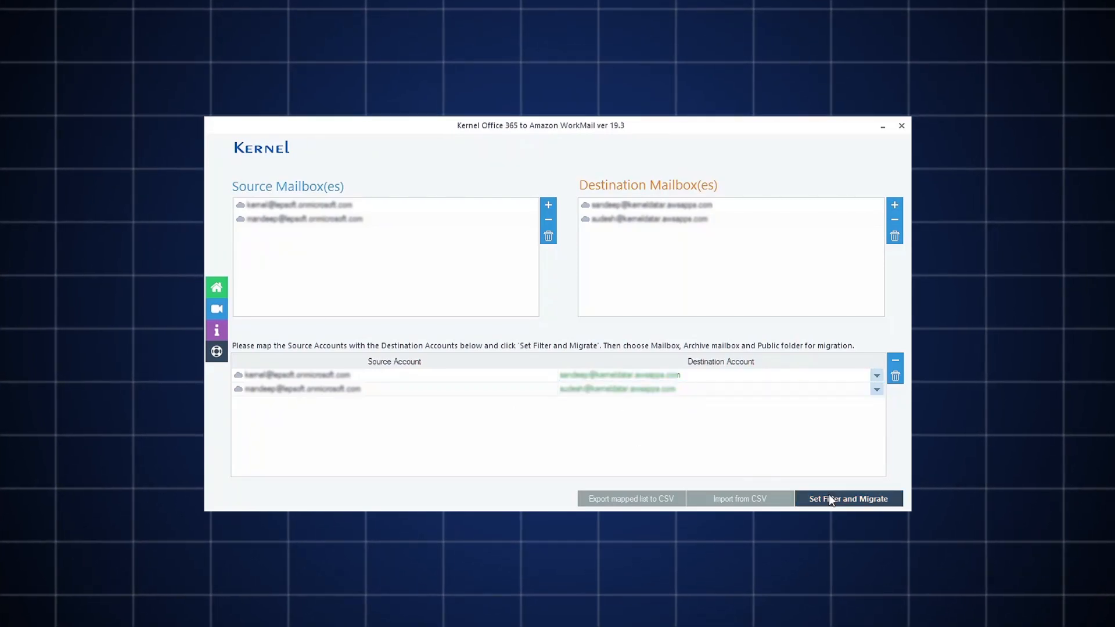
click(849, 499)
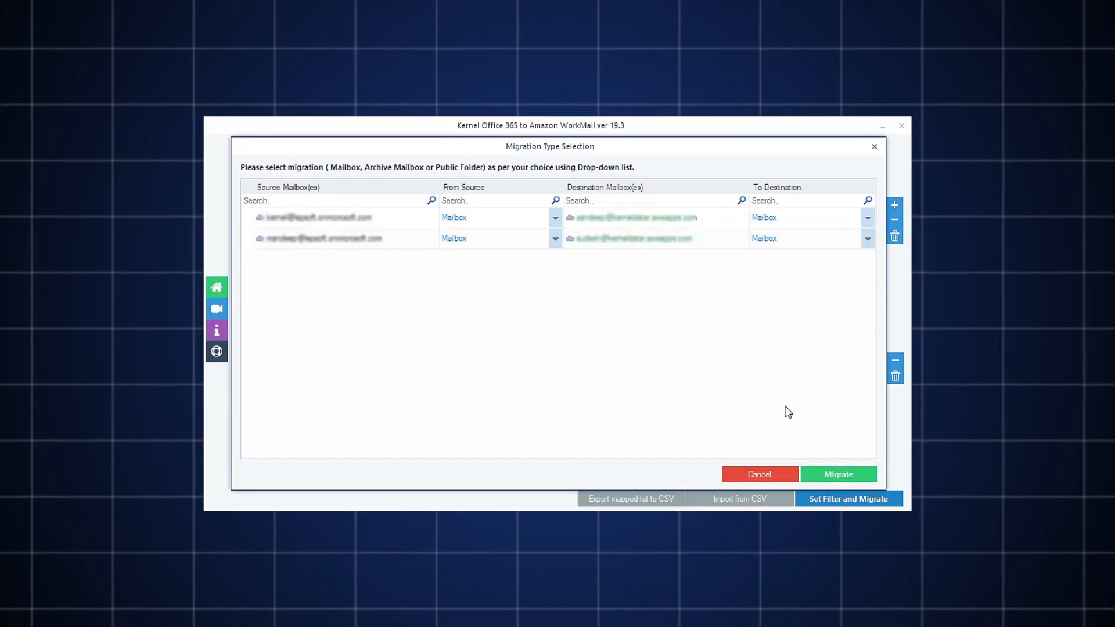
mouse_move(500, 291)
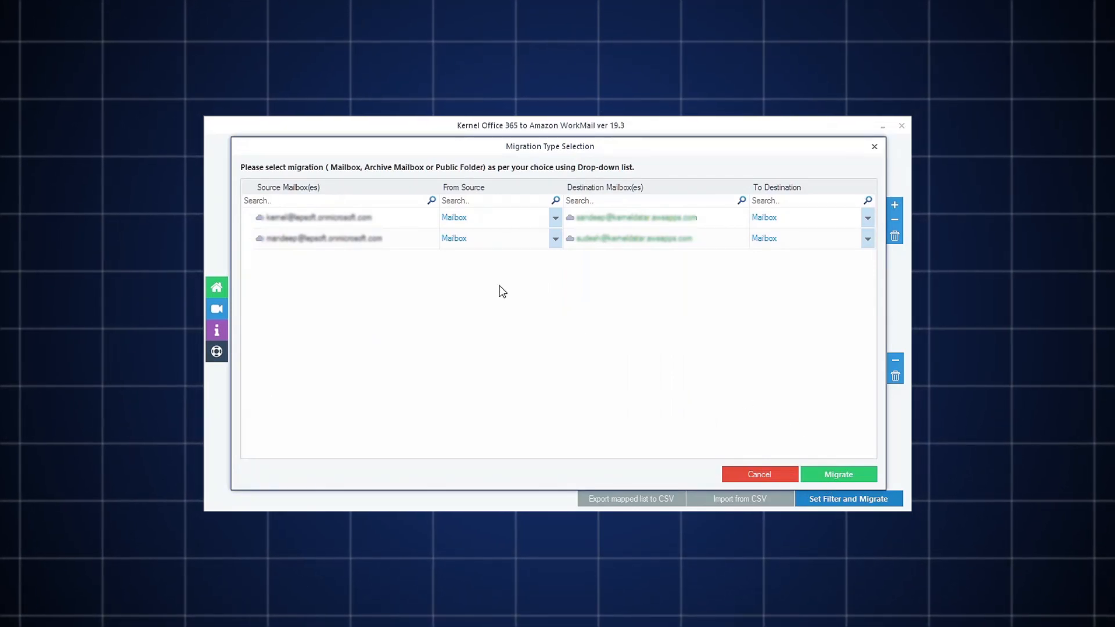
mouse_move(777, 223)
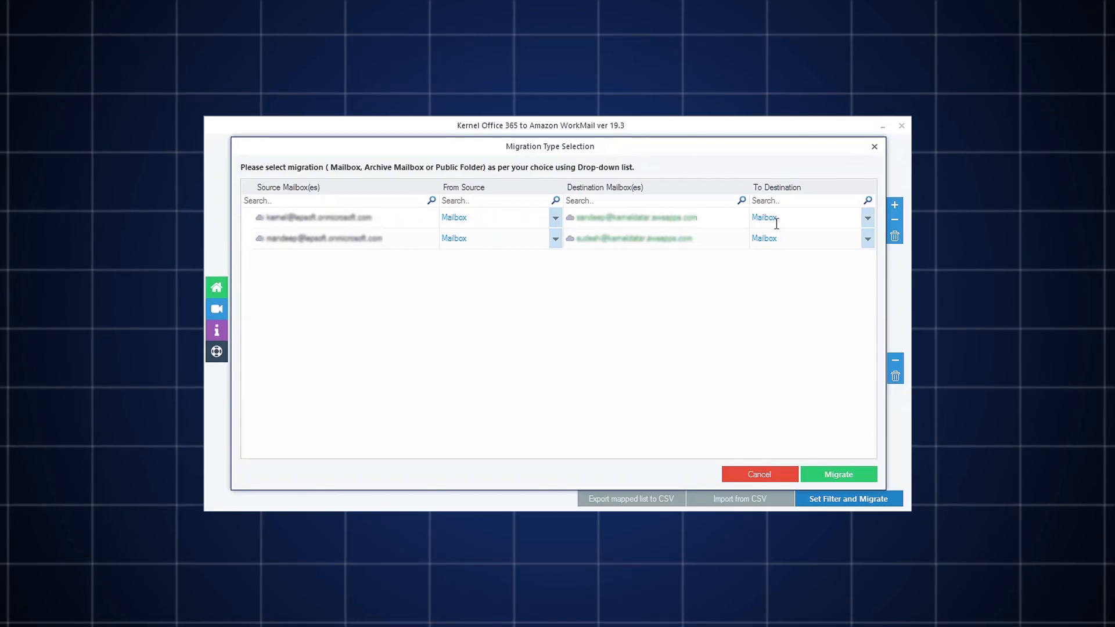
mouse_move(793, 316)
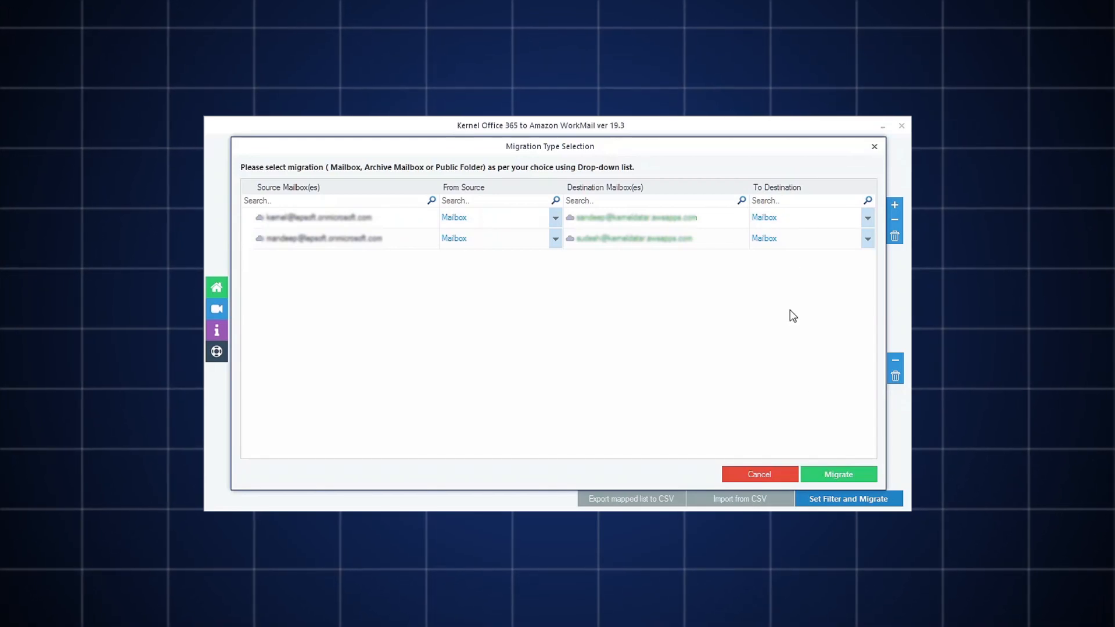
- Keep Mailbox as both source and destination migration type and continue to filters
click(848, 498)
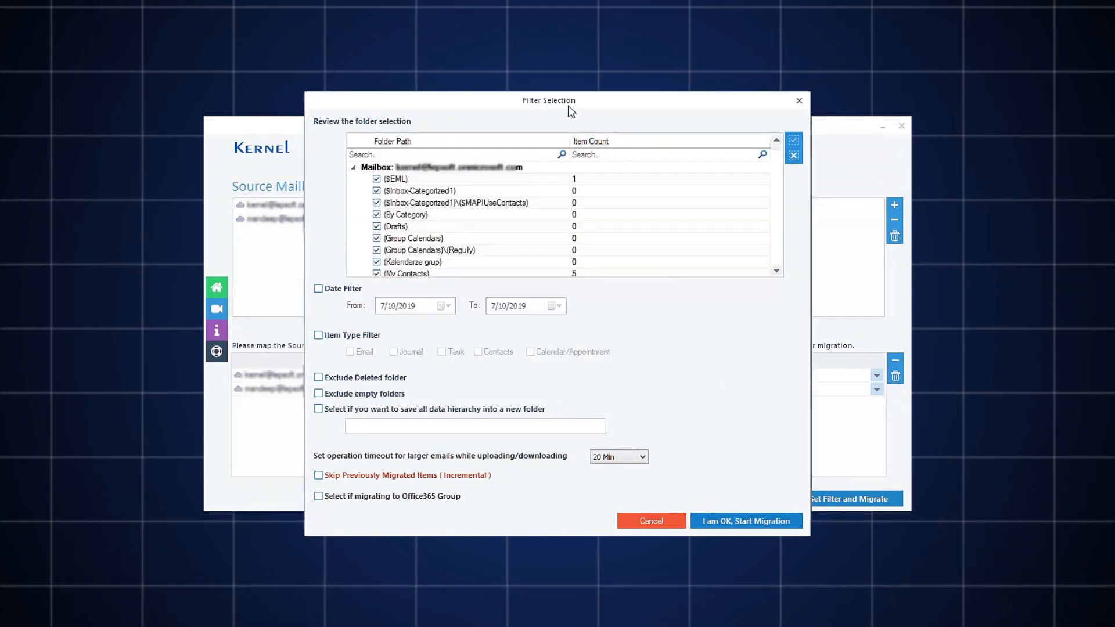
- Uncheck all folders, exclude deleted folders, and start the migration
click(793, 156)
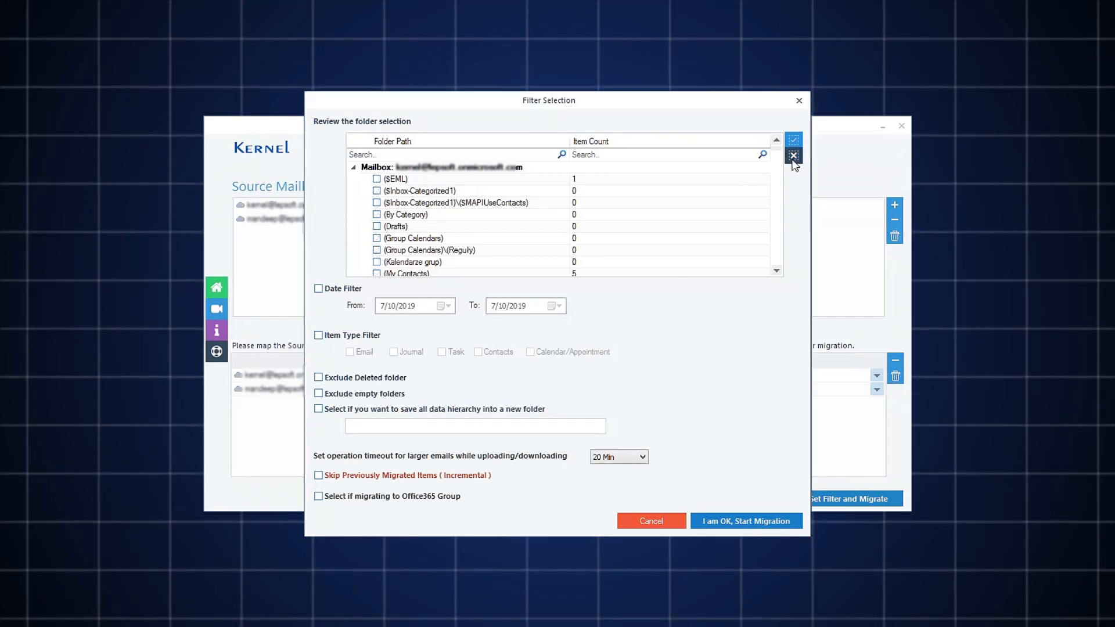
scroll(down, 3)
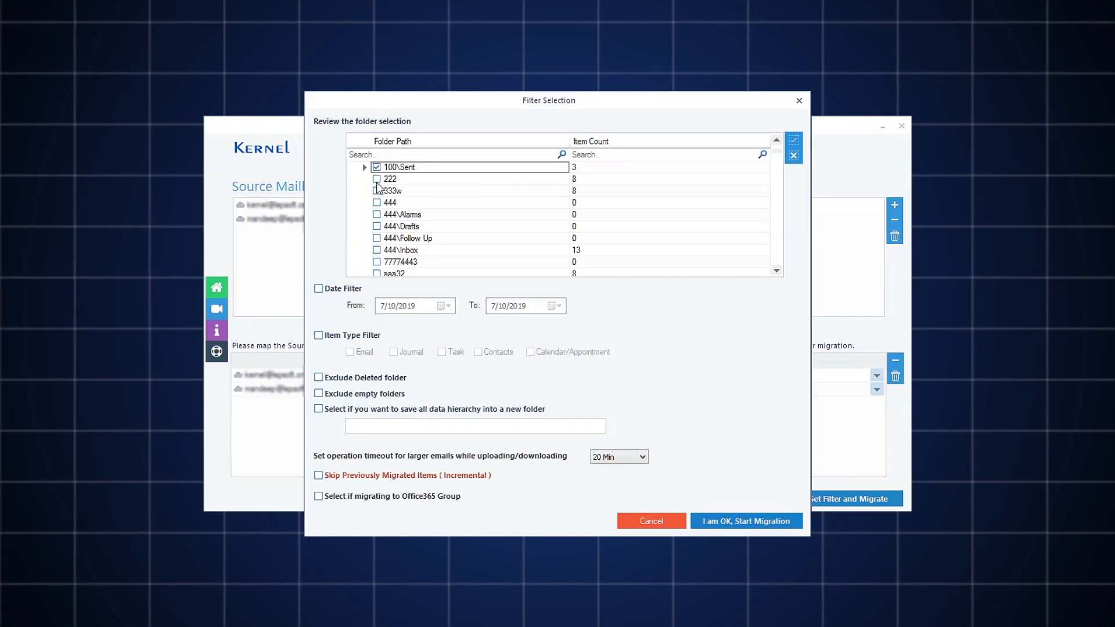
scroll(down, 3)
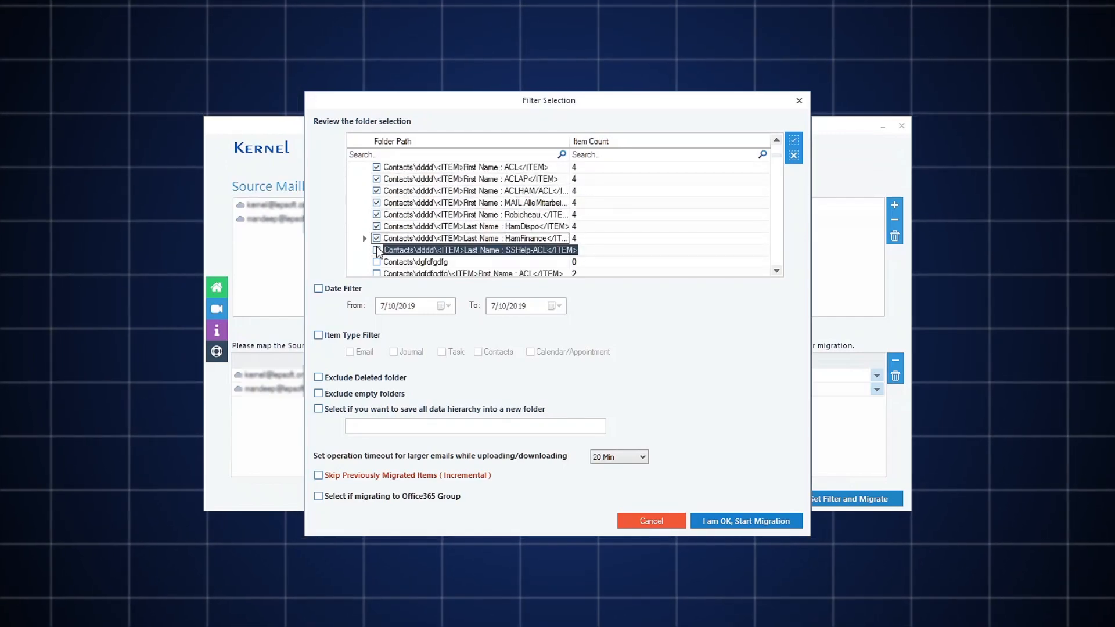
scroll(down, 3)
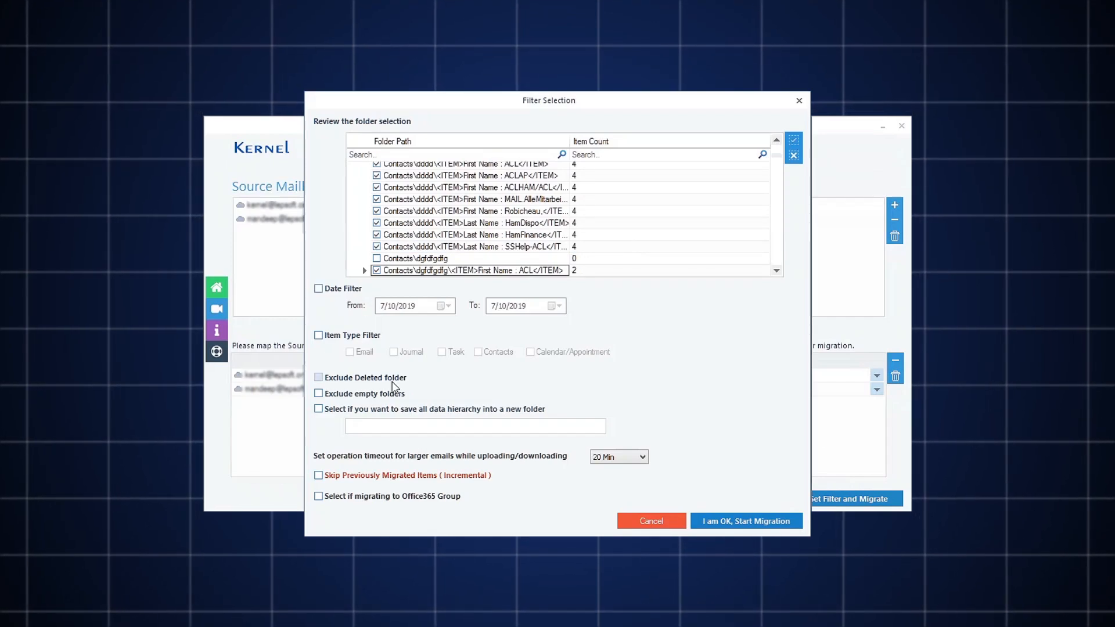
click(319, 393)
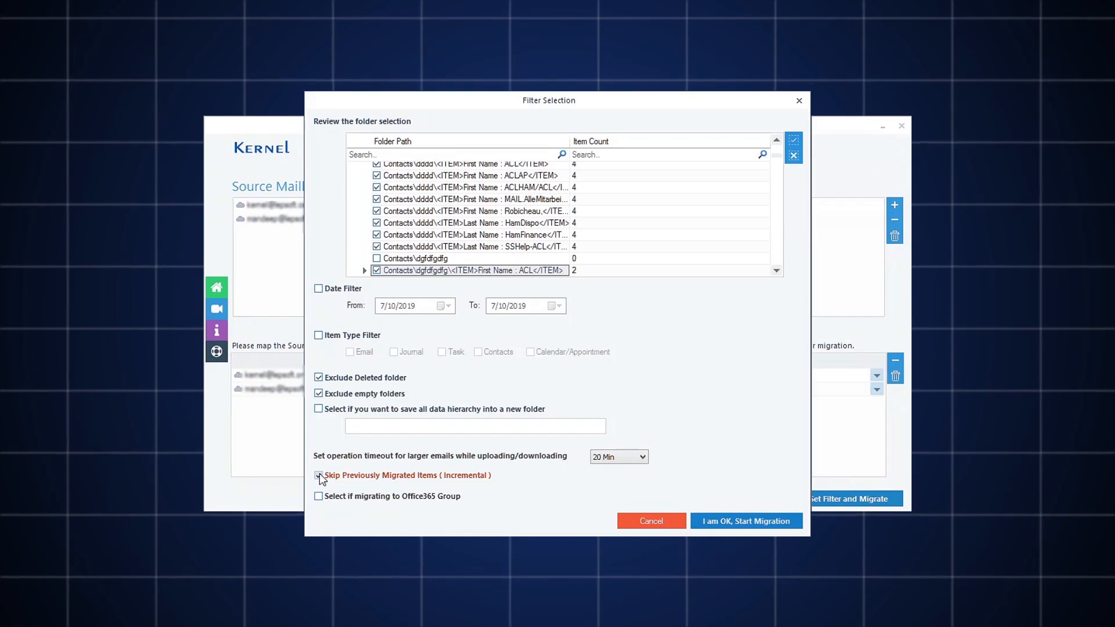
click(746, 520)
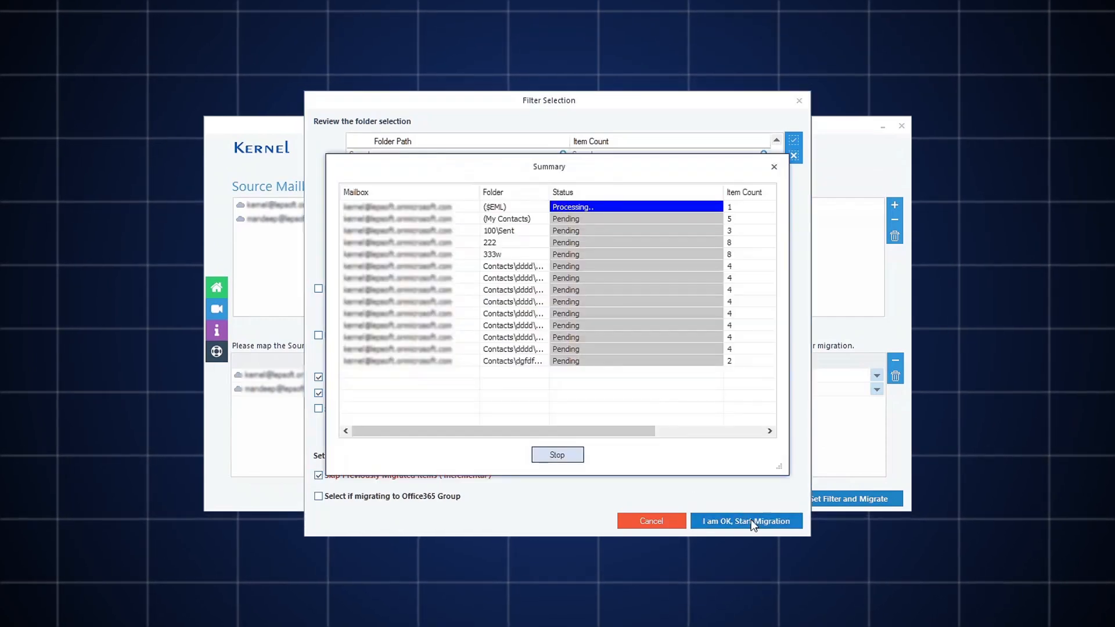
mouse_move(722, 462)
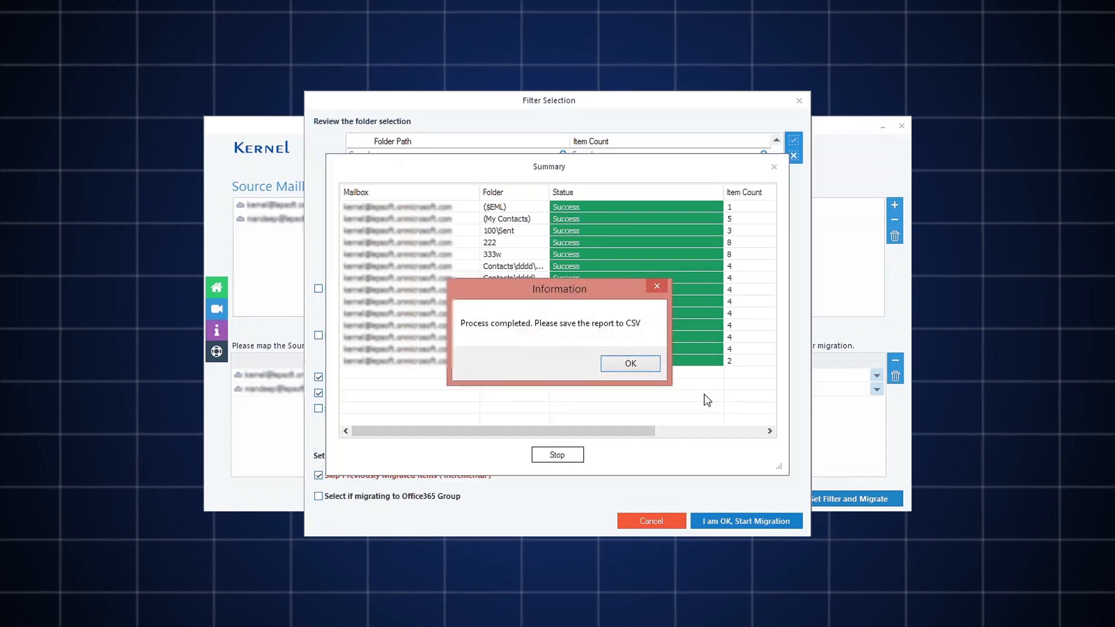
mouse_move(592, 330)
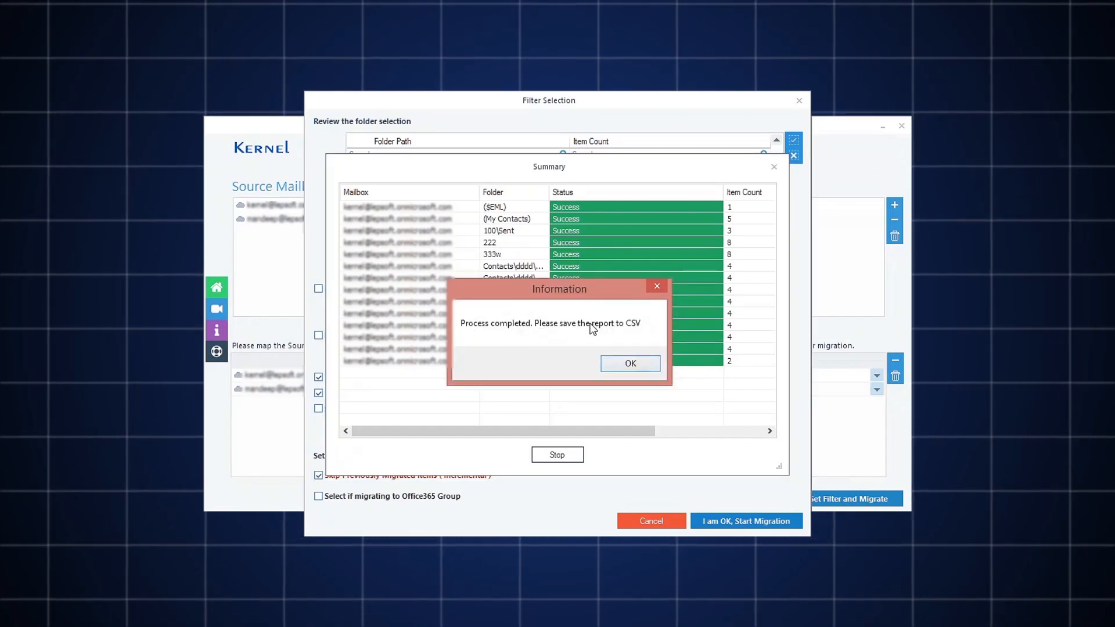
mouse_move(605, 329)
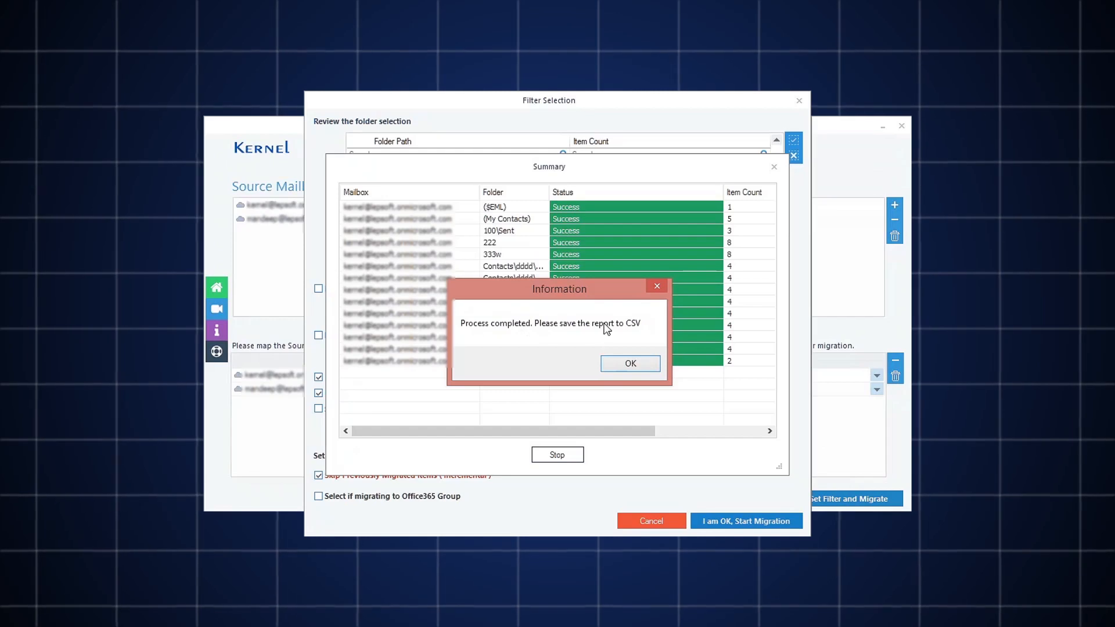
- Dismiss the process-completed notice once all folders show Success in the summary
click(628, 364)
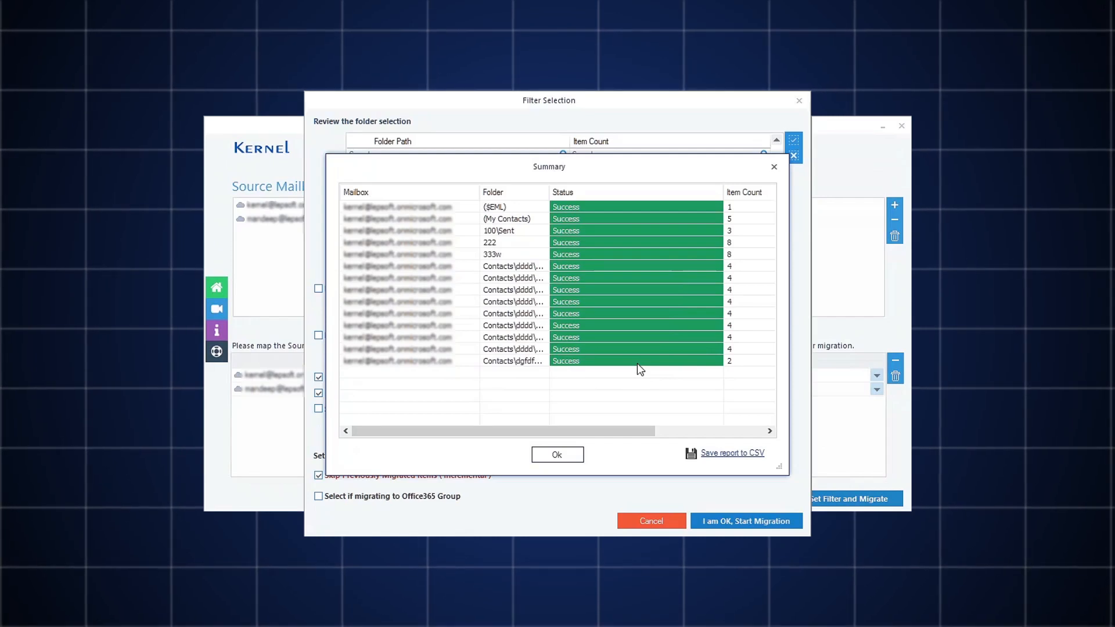
mouse_move(732, 461)
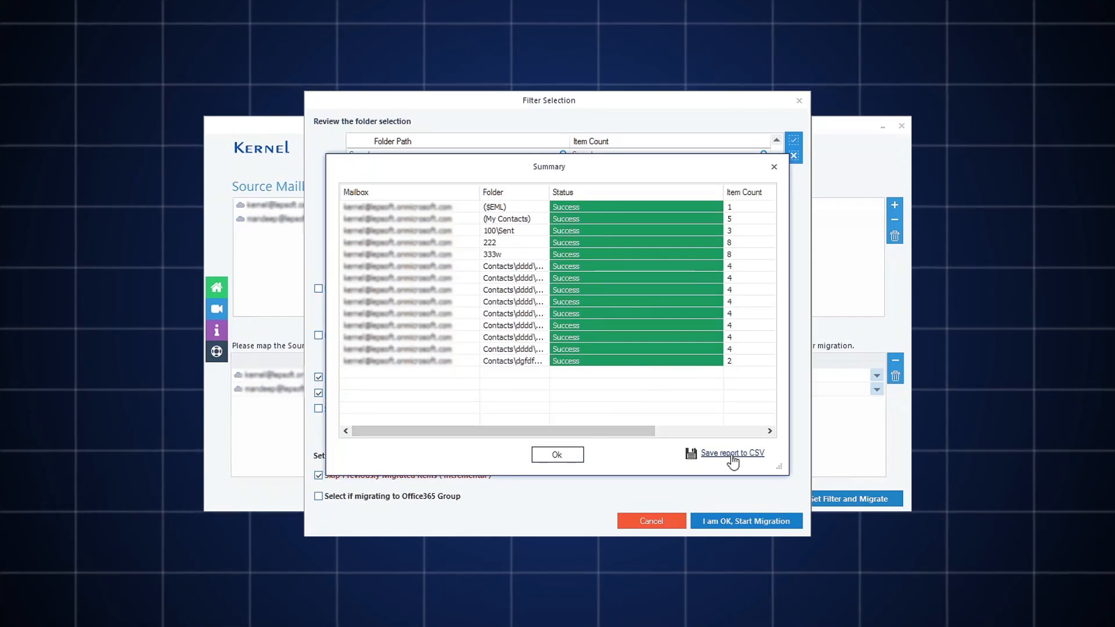